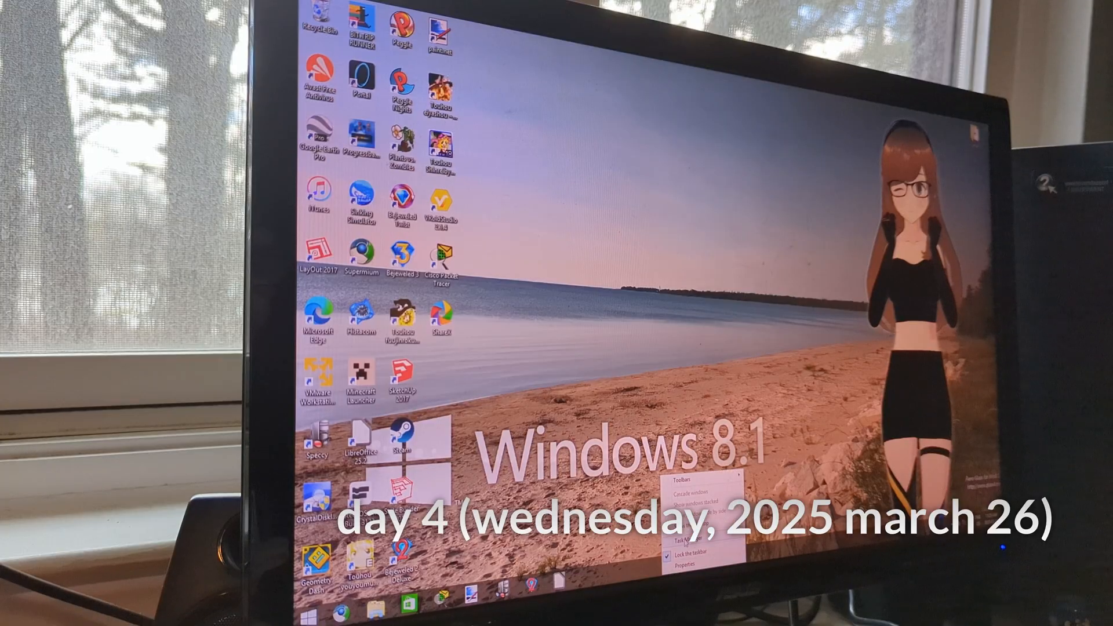
Step: Rename the 'Software things' h4 heading to 'Software Installation' in achievements.html
click(684, 521)
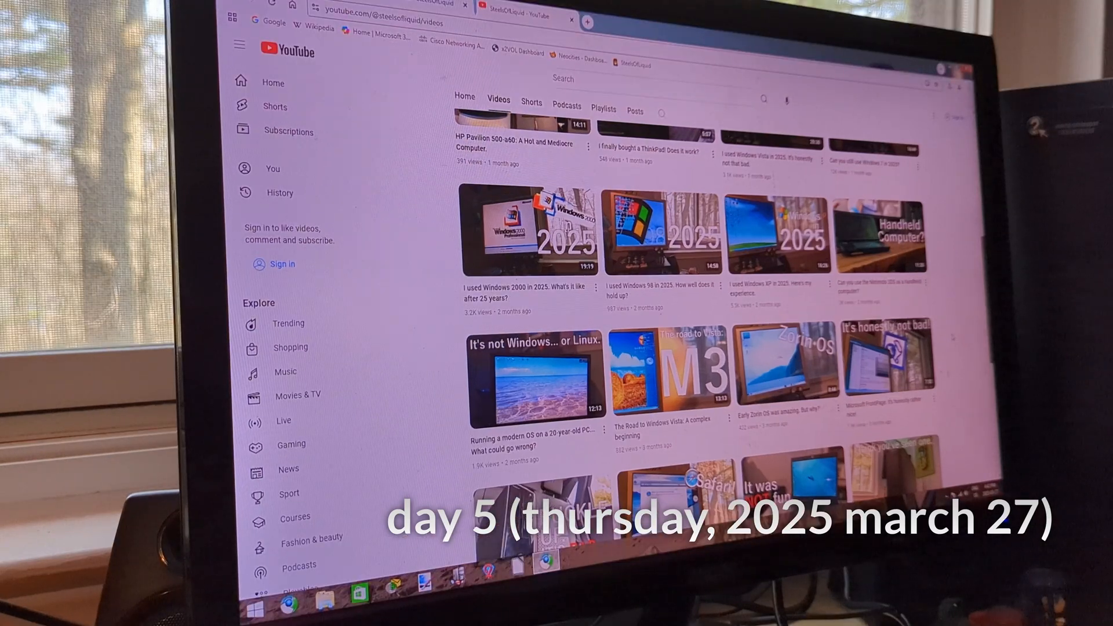
scroll(down, 3)
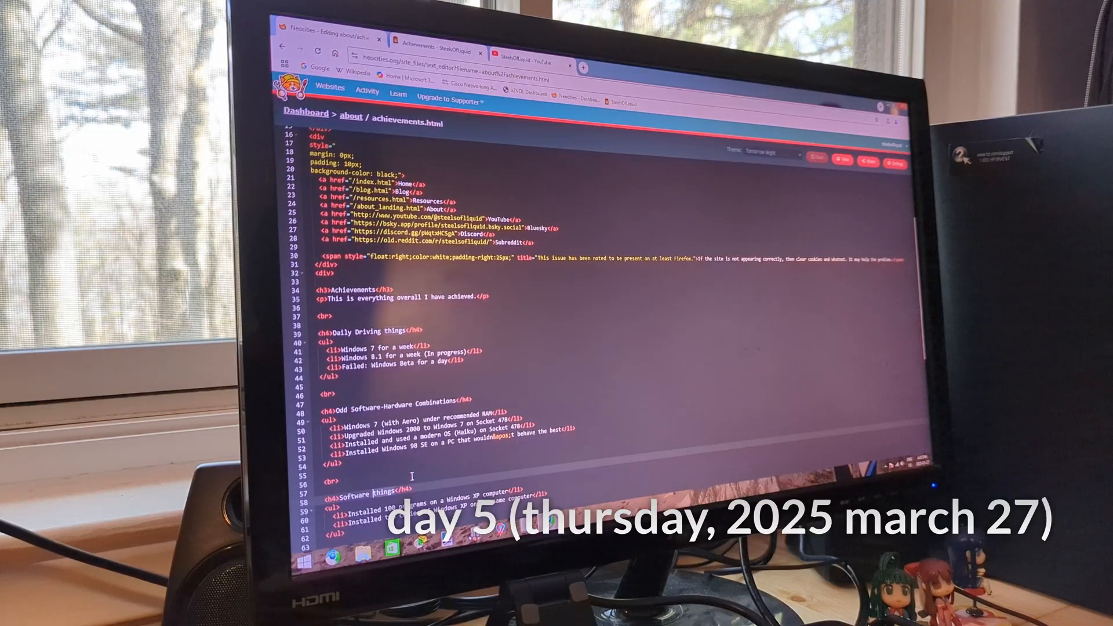
text(Installation)
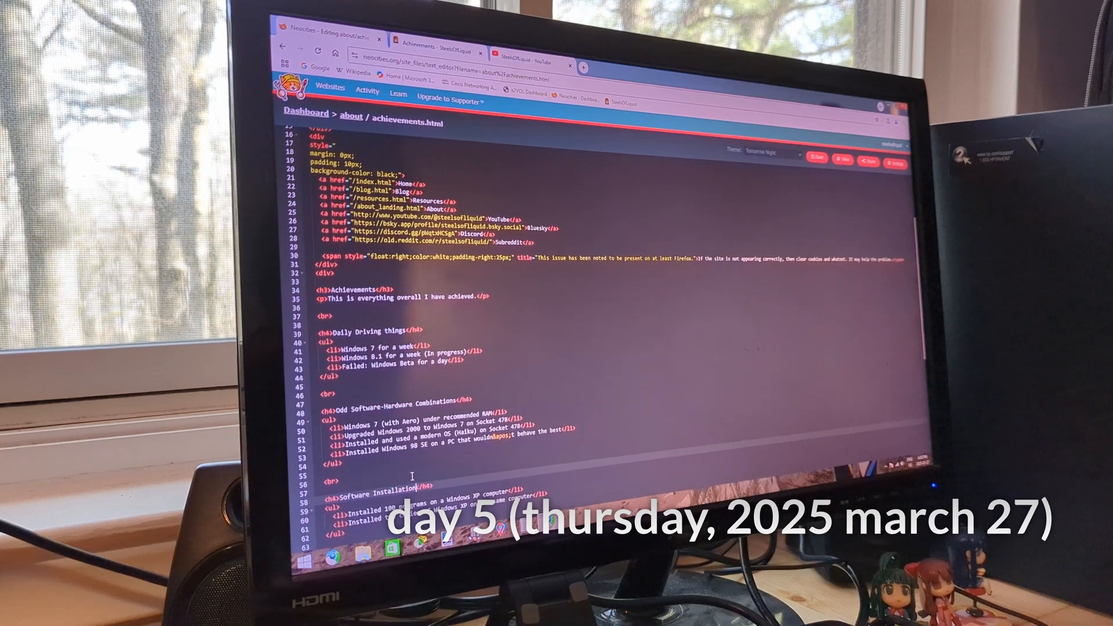